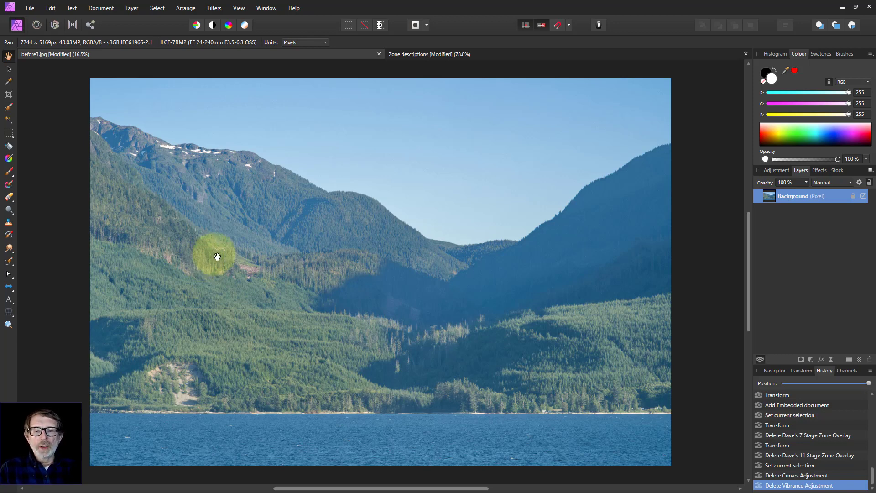
mouse_move(223, 273)
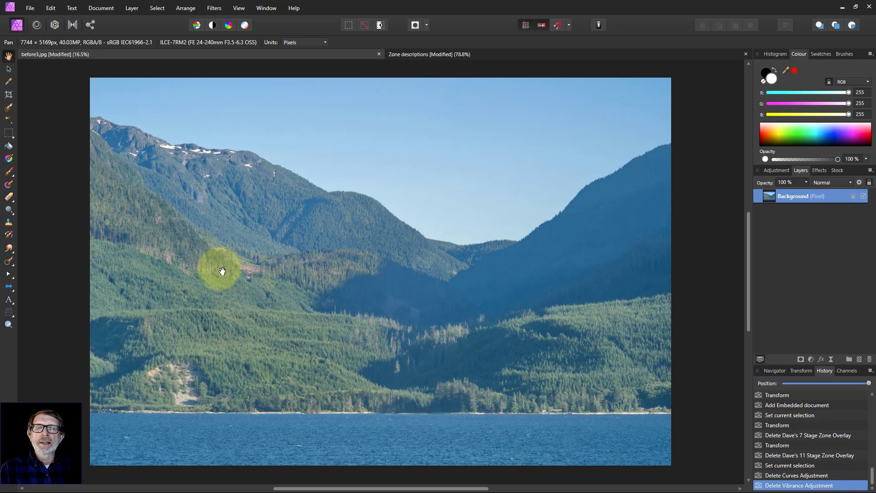
mouse_move(228, 275)
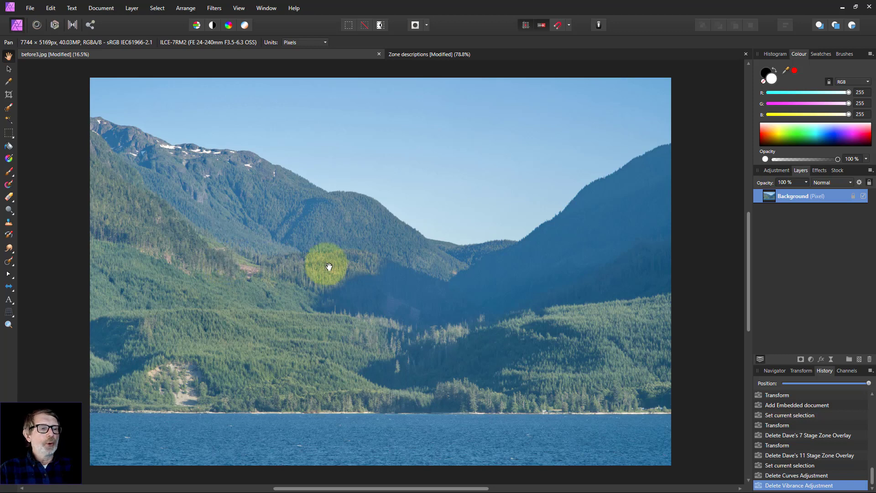
mouse_move(116, 69)
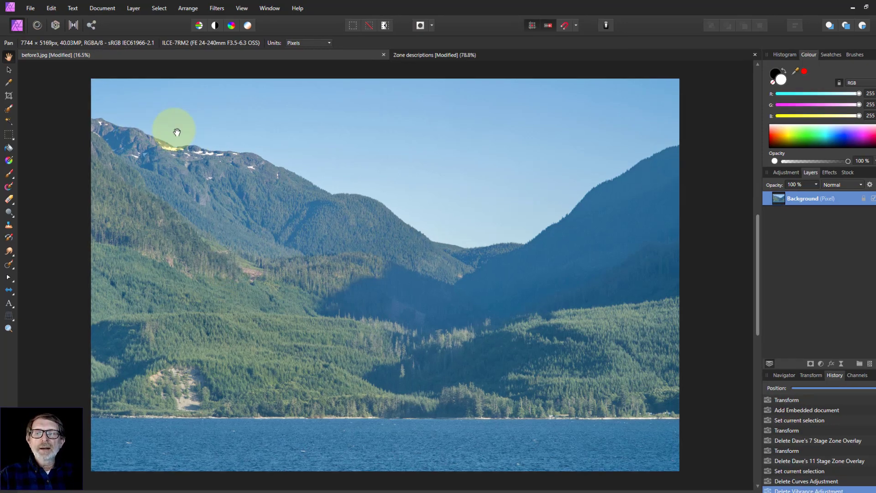
Step: Start File > Place and keep All Documents as the file type to pick the 7 Stage Zone Overlay
left_click(30, 8)
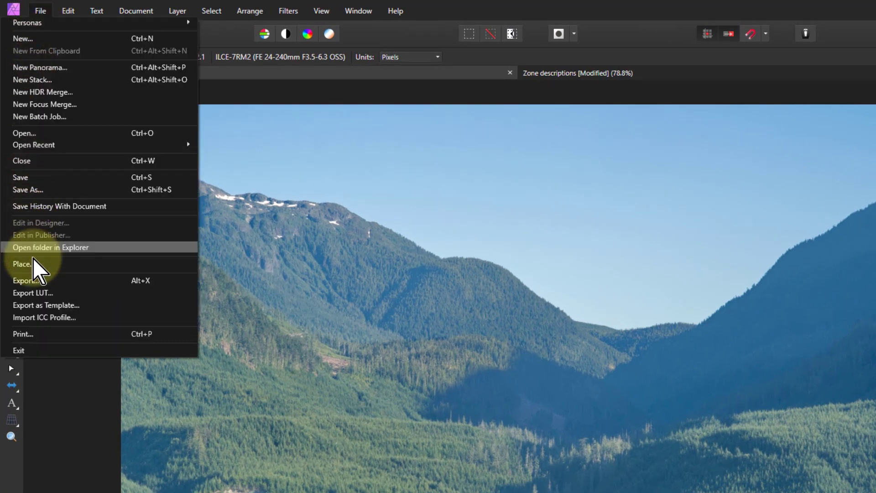
left_click(22, 264)
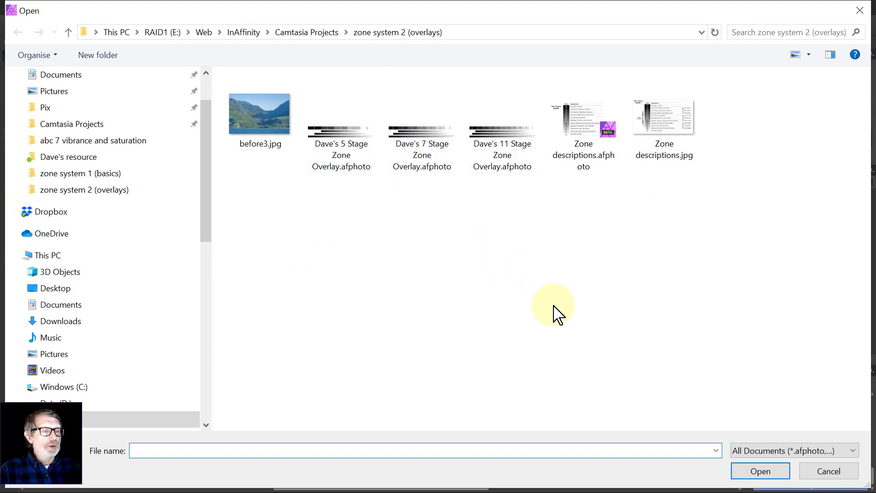
mouse_move(656, 418)
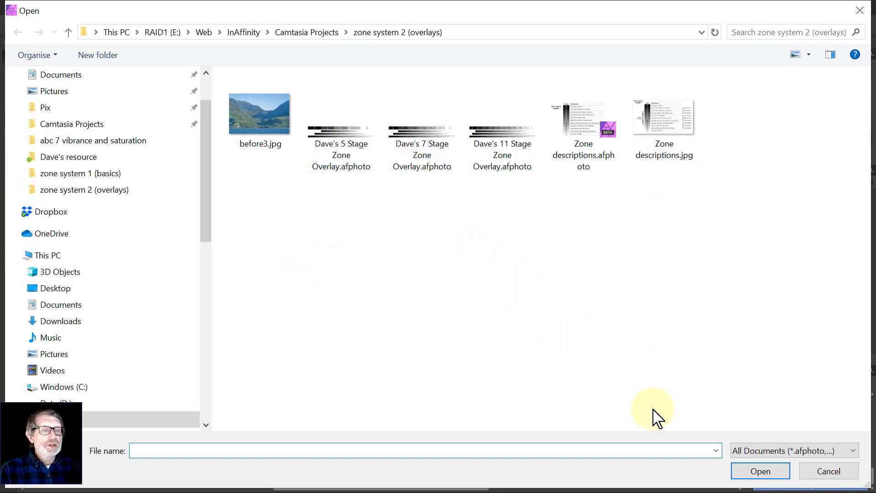
left_click(794, 450)
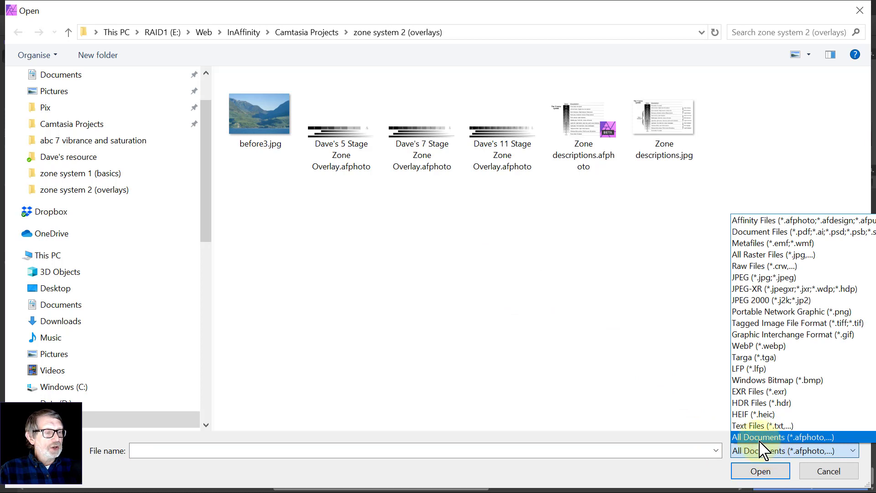
left_click(783, 436)
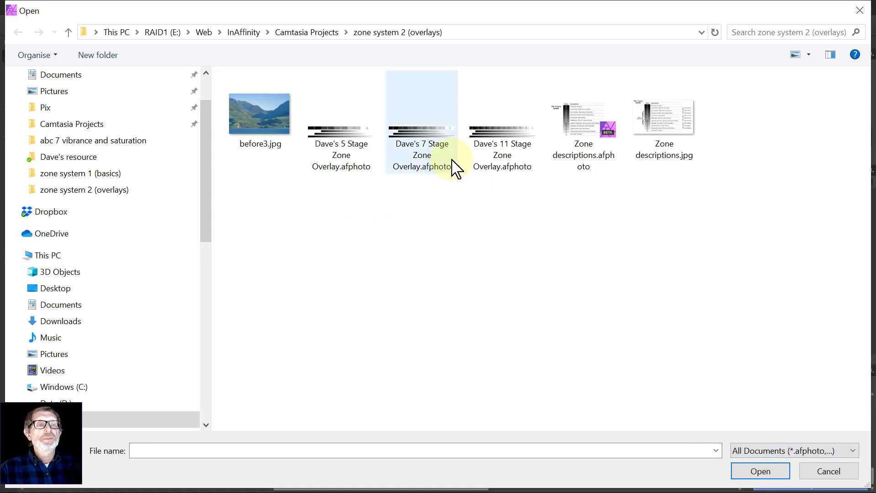
mouse_move(502, 142)
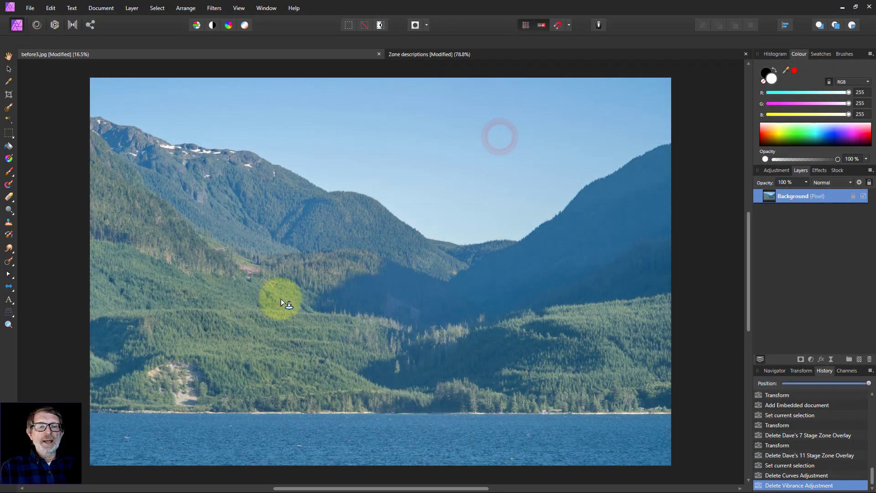
mouse_move(151, 176)
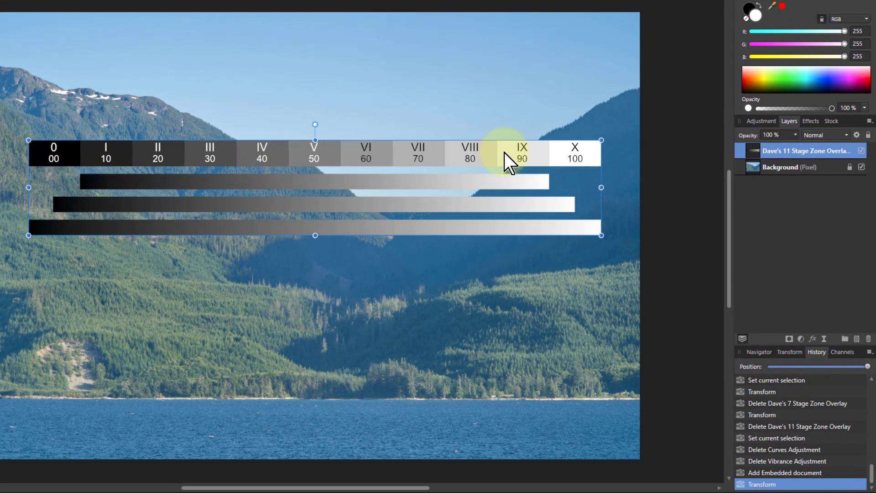
mouse_move(53, 159)
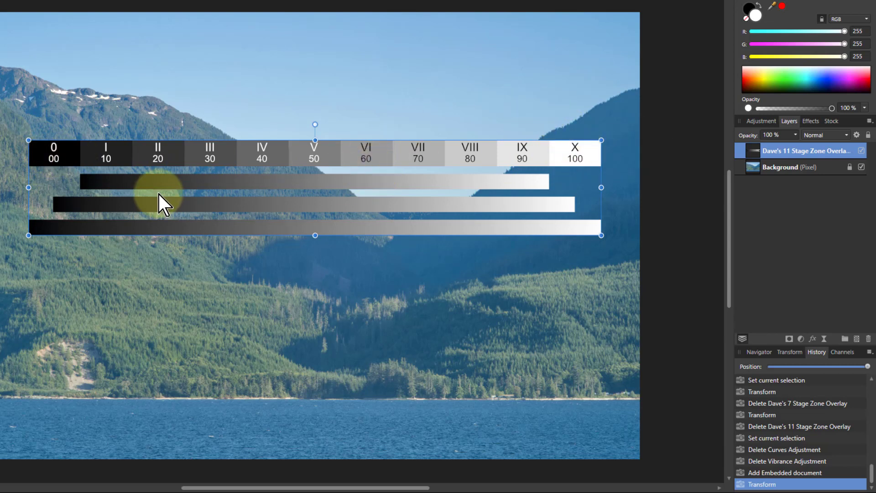
mouse_move(651, 237)
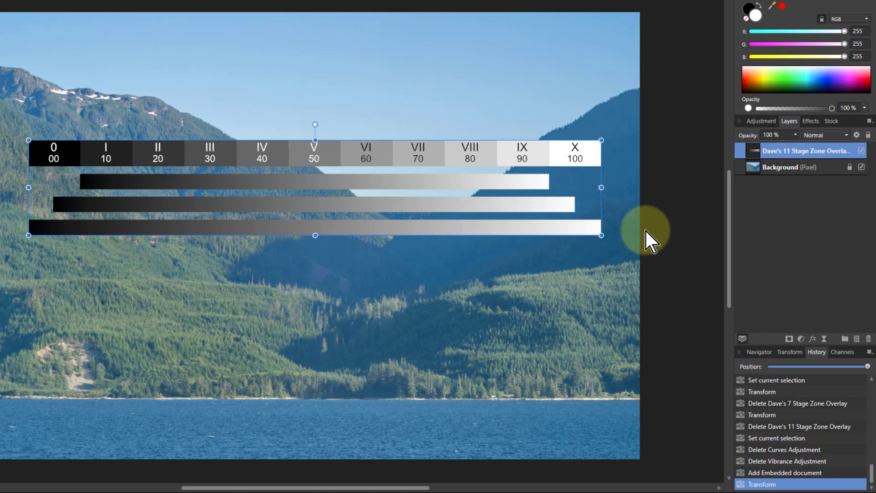
mouse_move(503, 237)
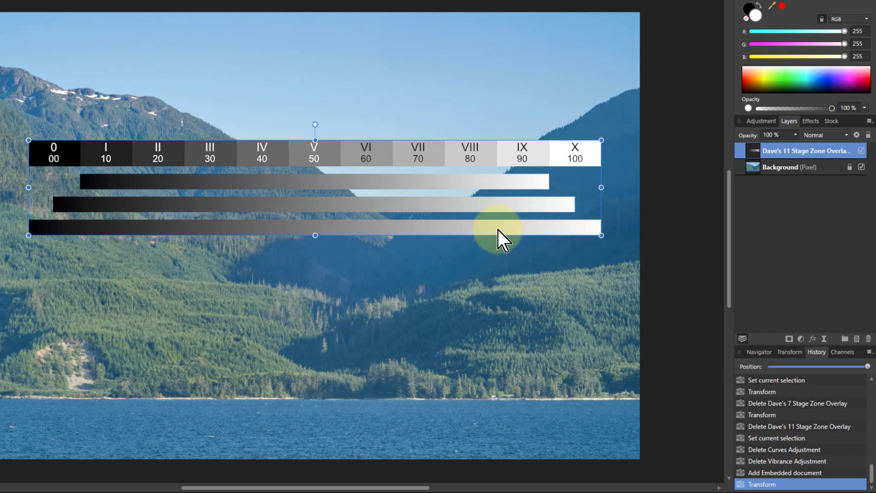
mouse_move(498, 231)
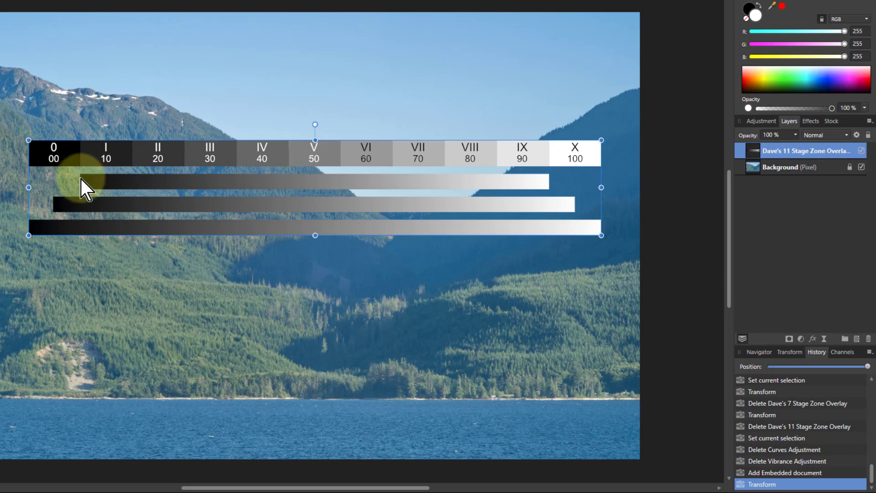
mouse_move(551, 189)
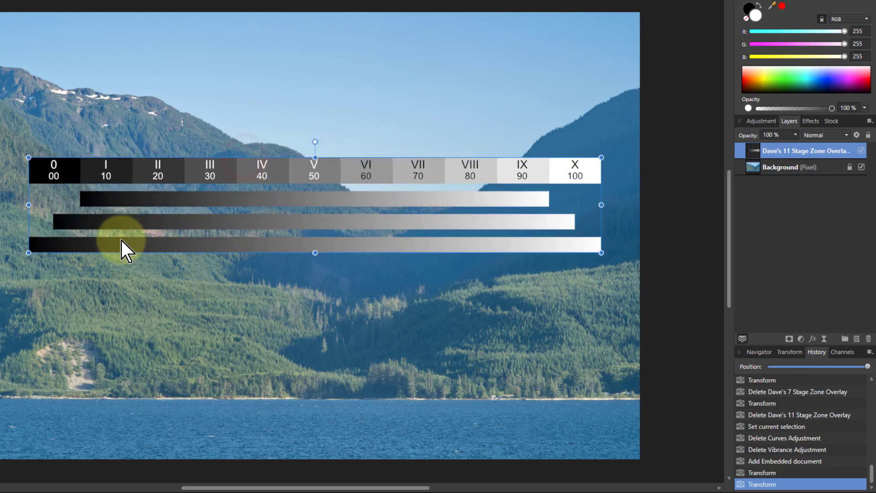
mouse_move(585, 254)
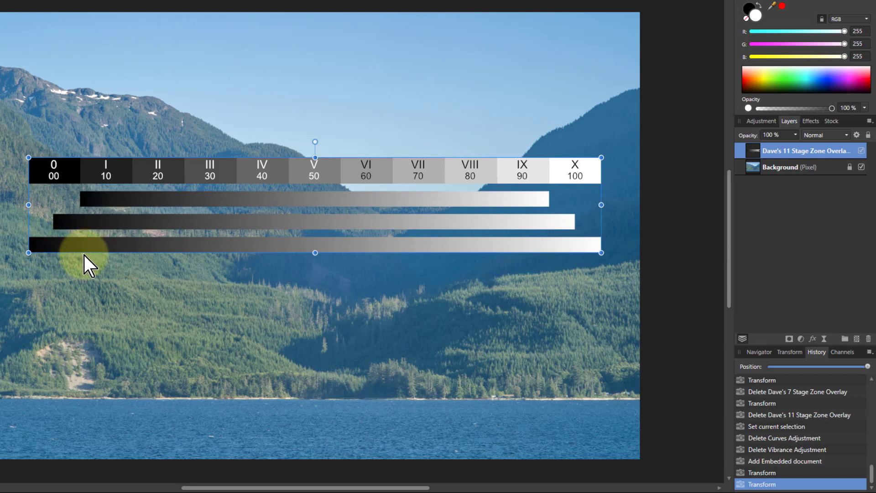
mouse_move(106, 255)
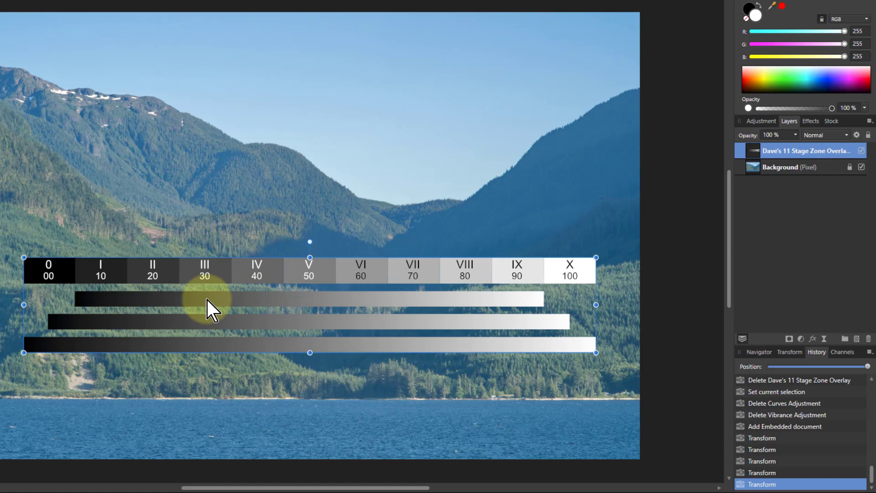
mouse_move(257, 279)
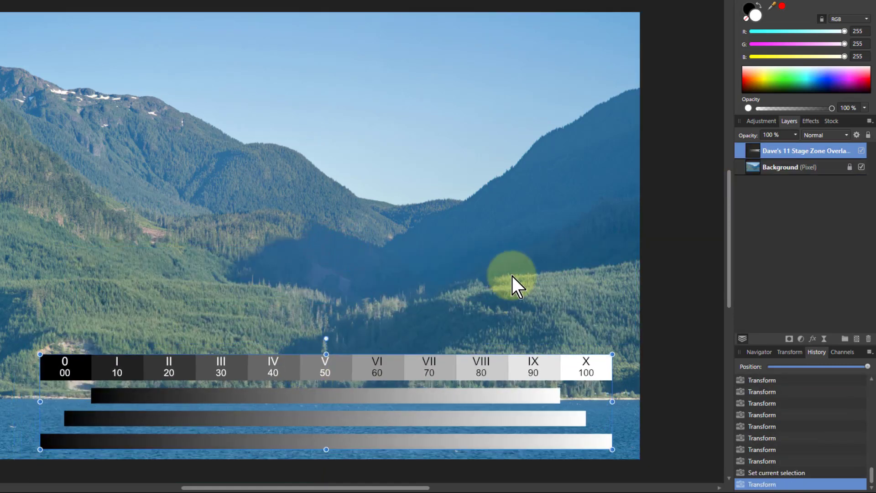
Step: Add a Black & White adjustment on the Background layer and lower its Cyan slider
left_click(790, 166)
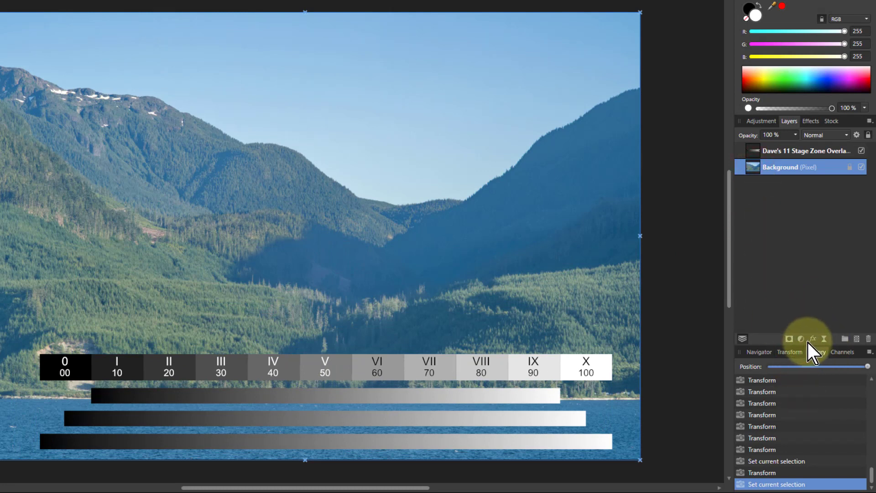
left_click(801, 339)
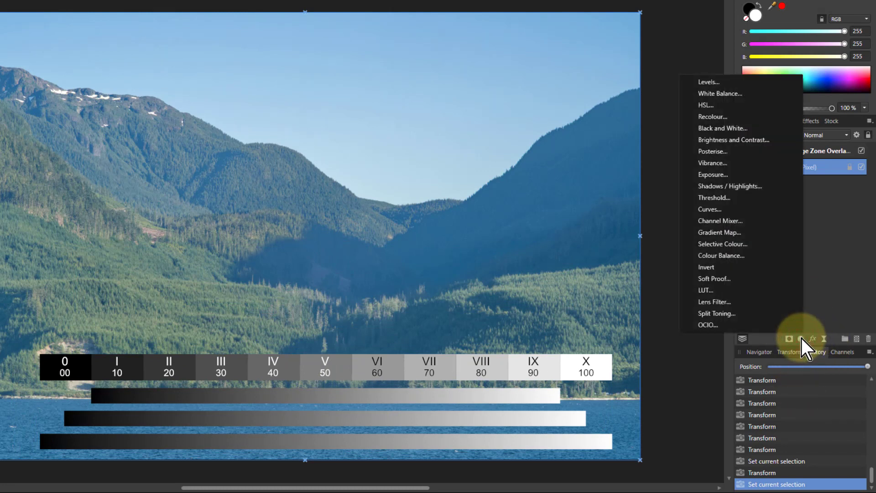
mouse_move(723, 128)
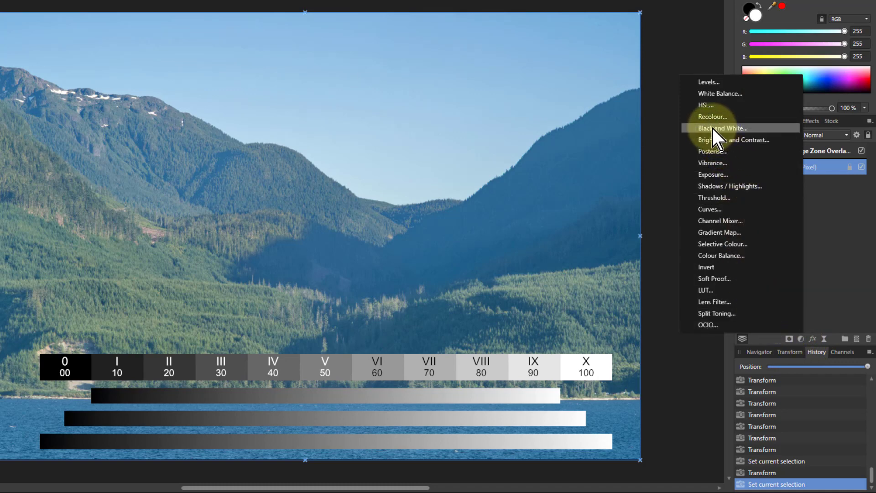
left_click(723, 127)
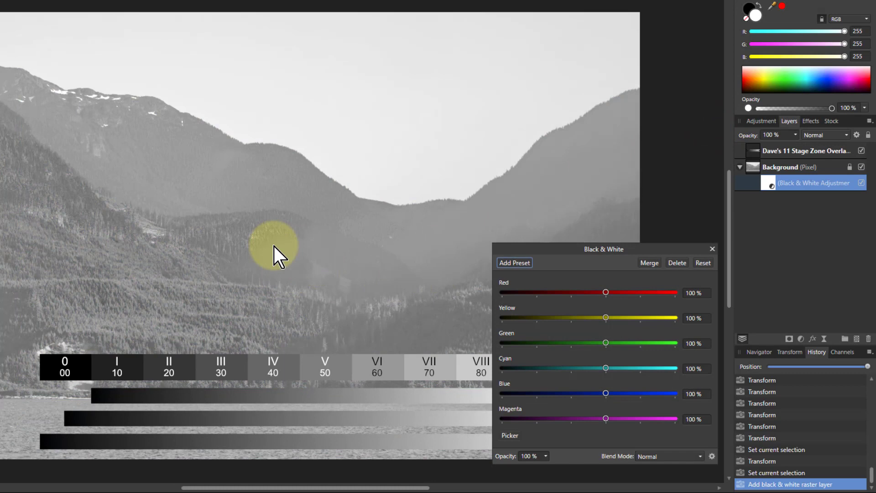
mouse_move(338, 265)
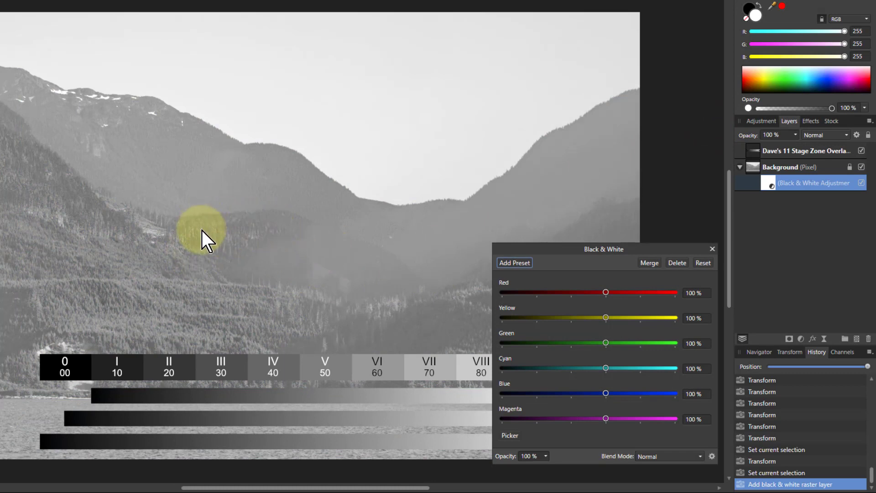
mouse_move(305, 273)
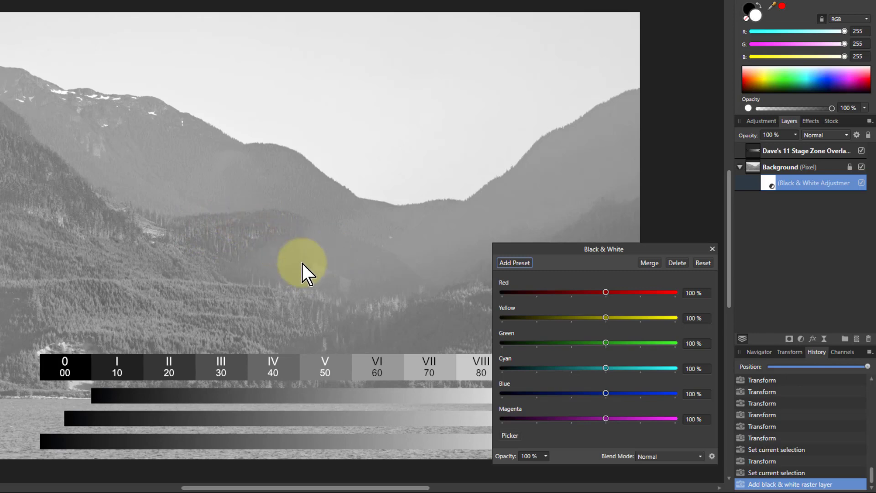
mouse_move(308, 273)
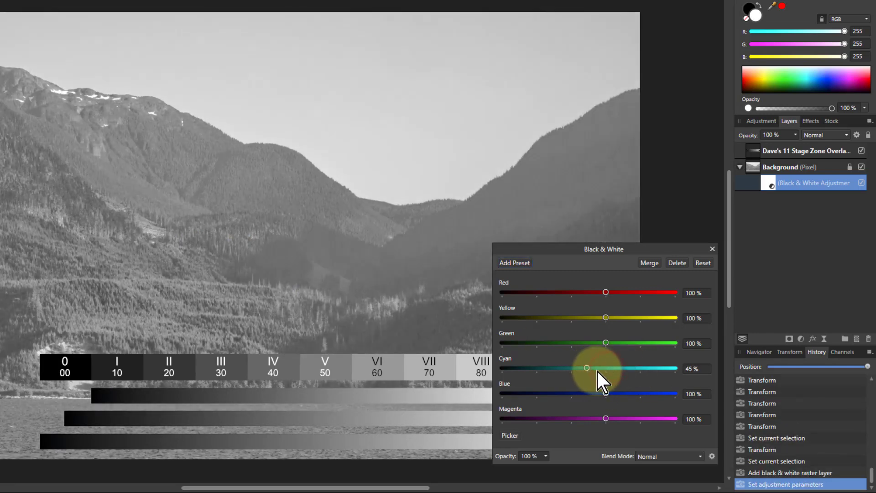
left_click_drag(586, 367, 591, 368)
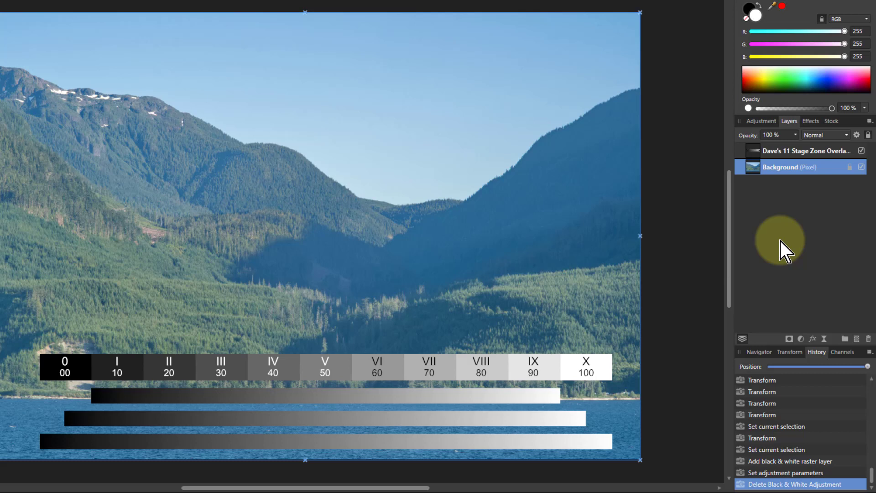
mouse_move(777, 255)
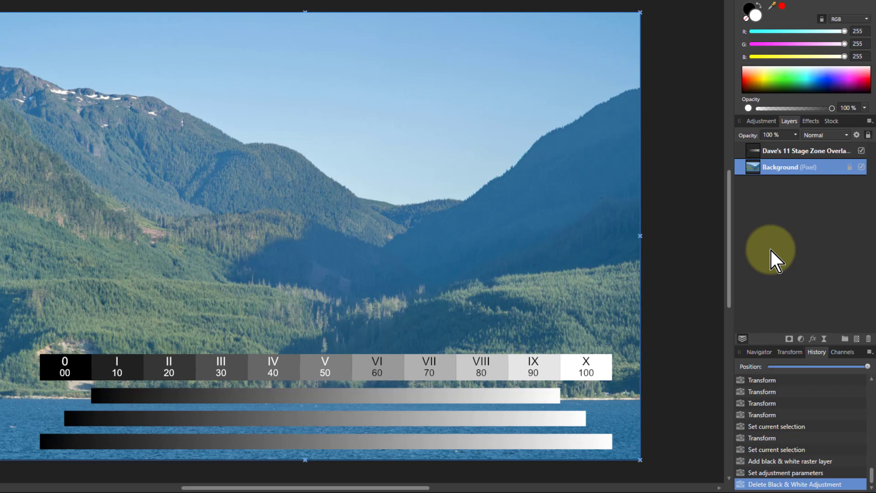
mouse_move(800, 360)
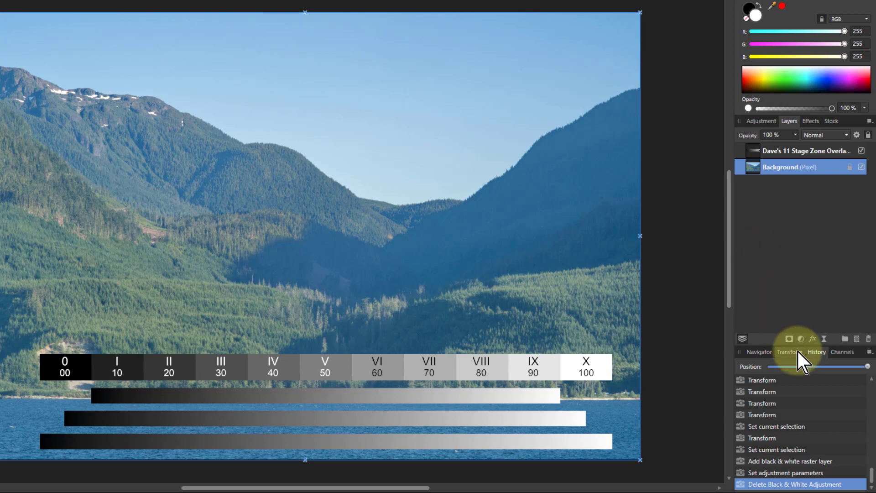
Step: Add a Vibrance adjustment with Saturation at -100% so the landscape turns grey
left_click(800, 339)
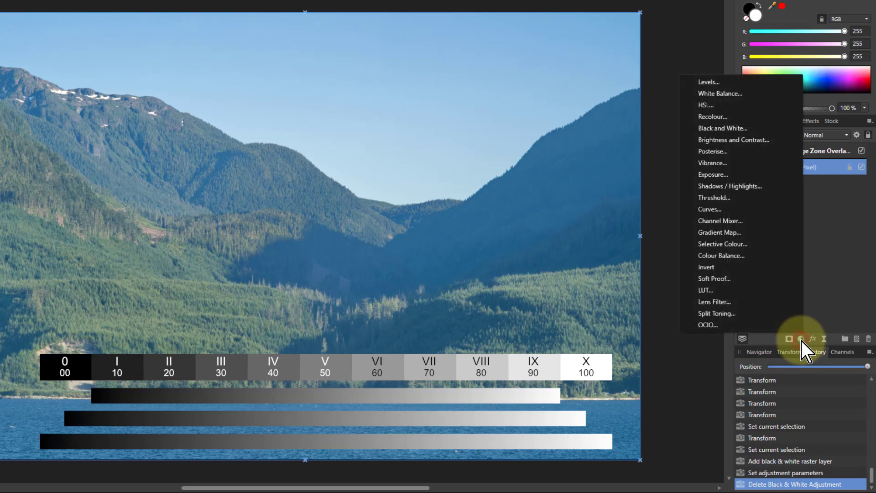
left_click(713, 163)
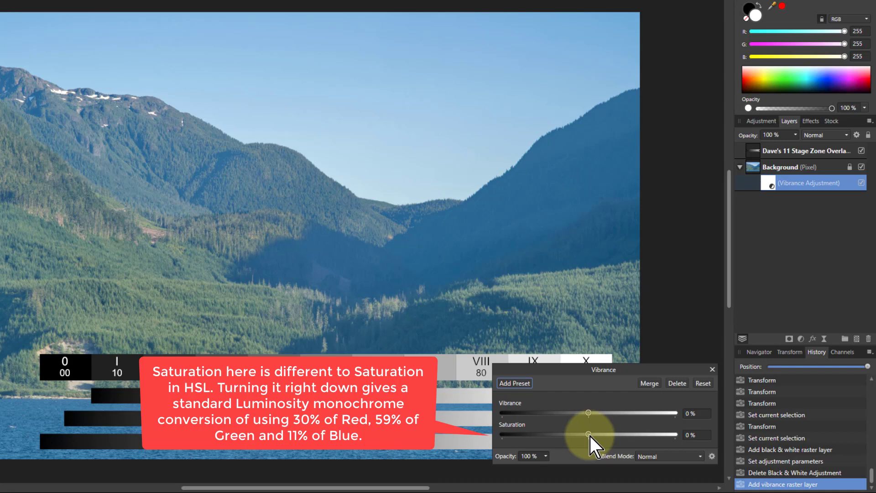
left_click_drag(589, 435, 502, 435)
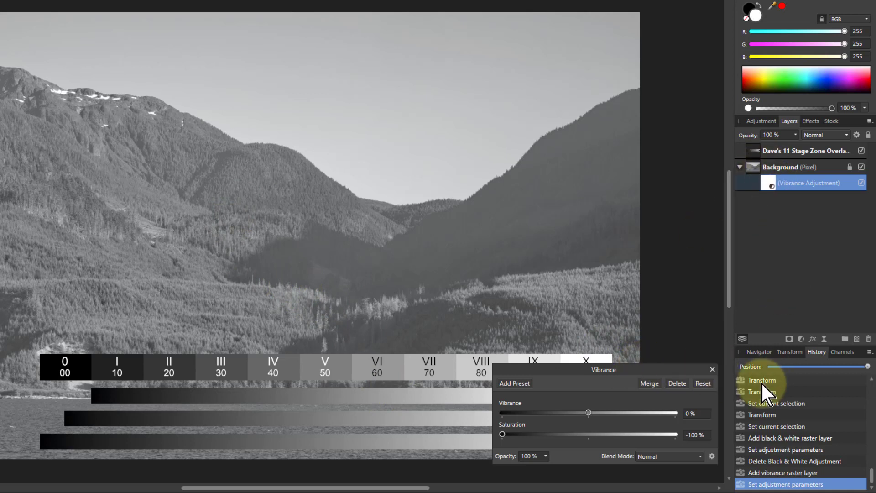
left_click(713, 370)
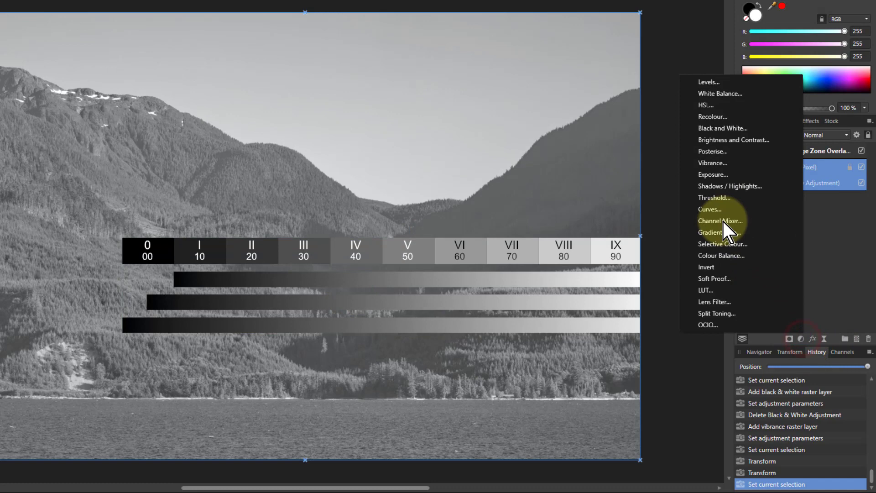
Step: Add a Curves adjustment and pull a sampled shadow tone down to darken the shadows
left_click(710, 210)
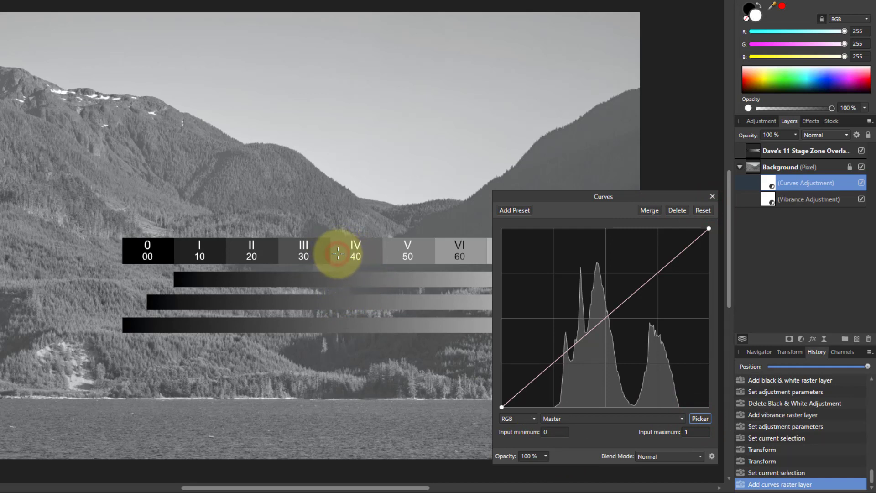
left_click_drag(338, 253, 578, 352)
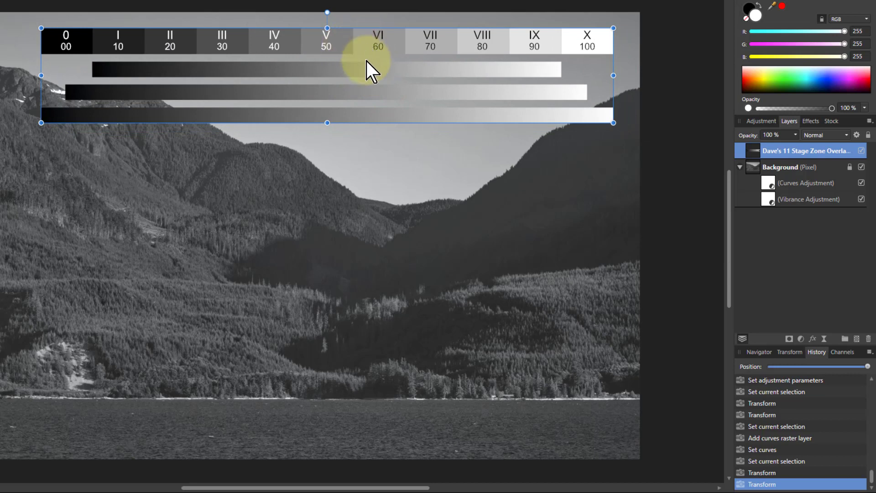
mouse_move(378, 61)
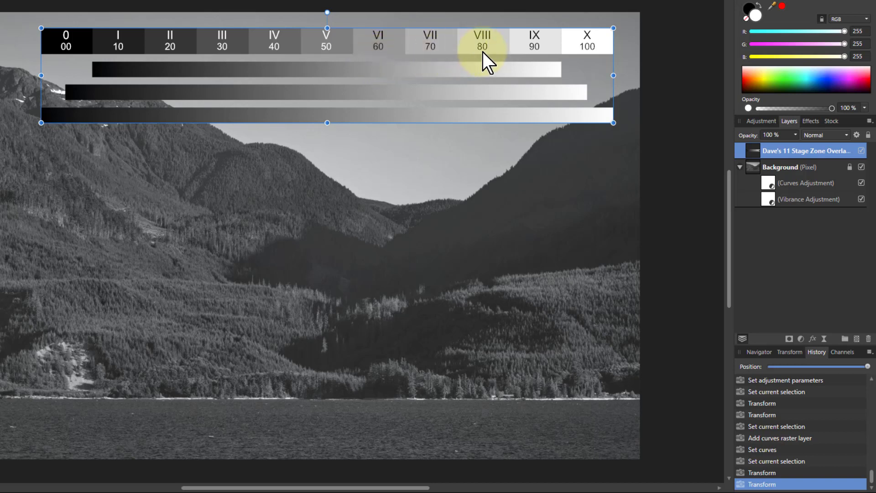
mouse_move(721, 224)
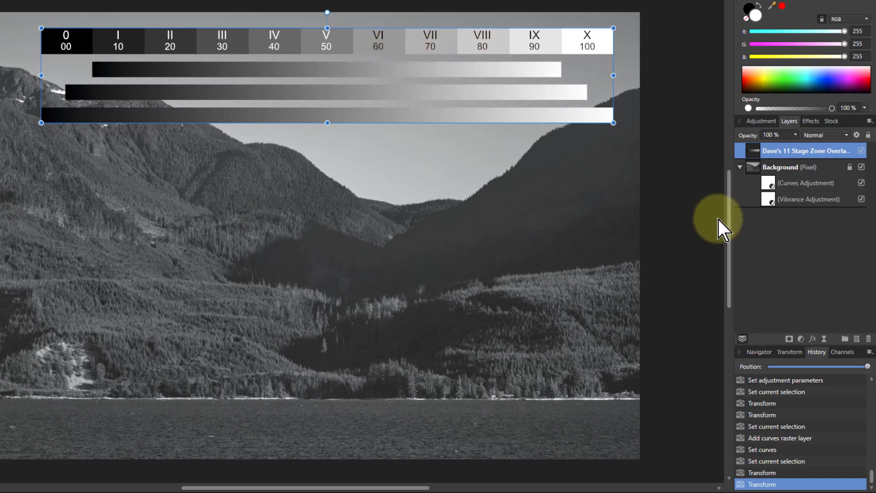
left_click(805, 182)
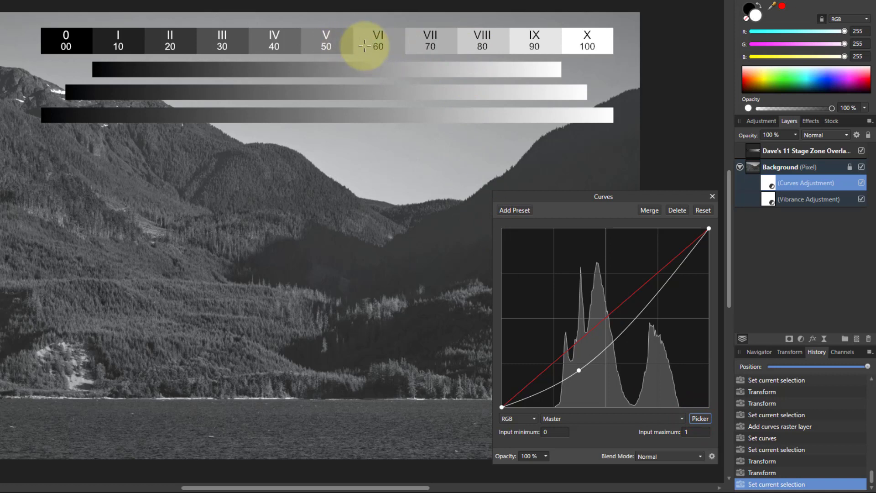
Step: Add an upper curve point lifting the highlights, nudging it into an S-shaped contrast curve
left_click_drag(580, 370, 654, 291)
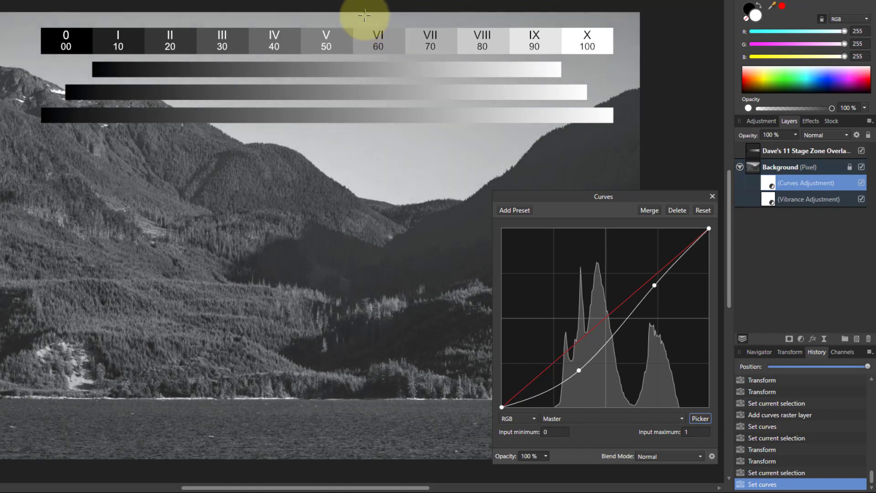
left_click_drag(653, 285, 654, 273)
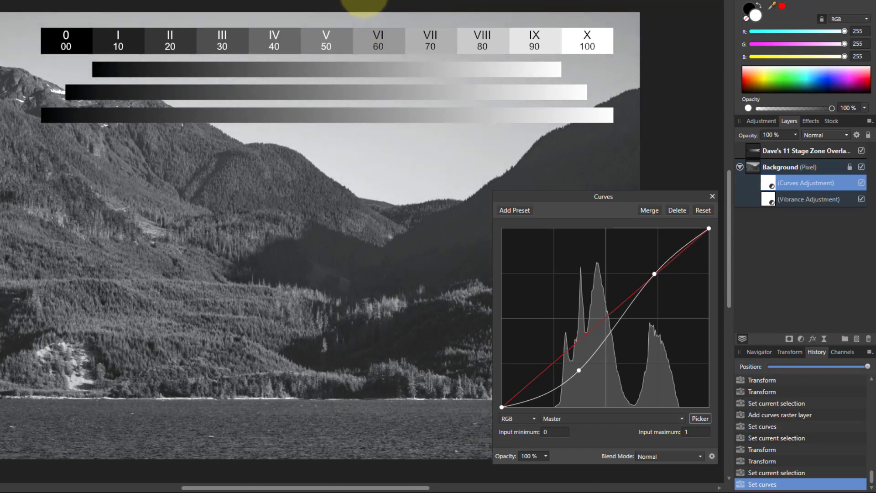
left_click_drag(654, 275, 653, 272)
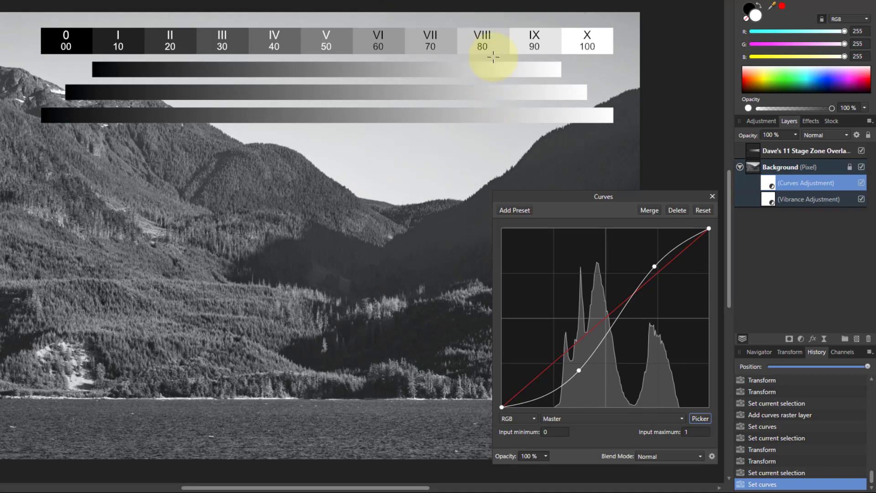
mouse_move(622, 173)
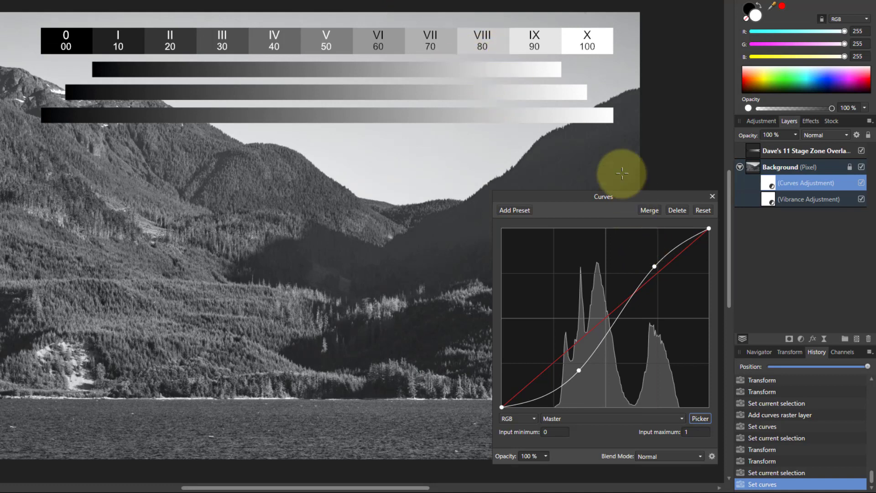
mouse_move(11, 45)
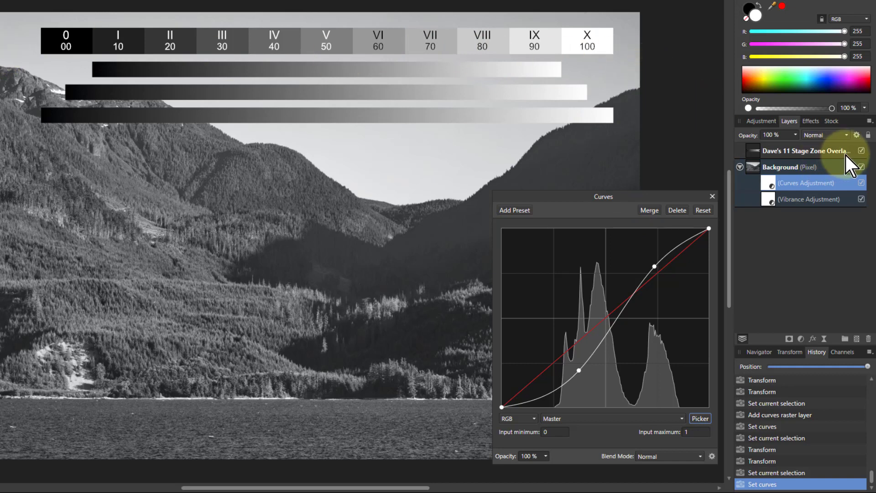
Step: Hide the zone overlay and set the Curves adjustment's blend mode to Luminosity
left_click(863, 151)
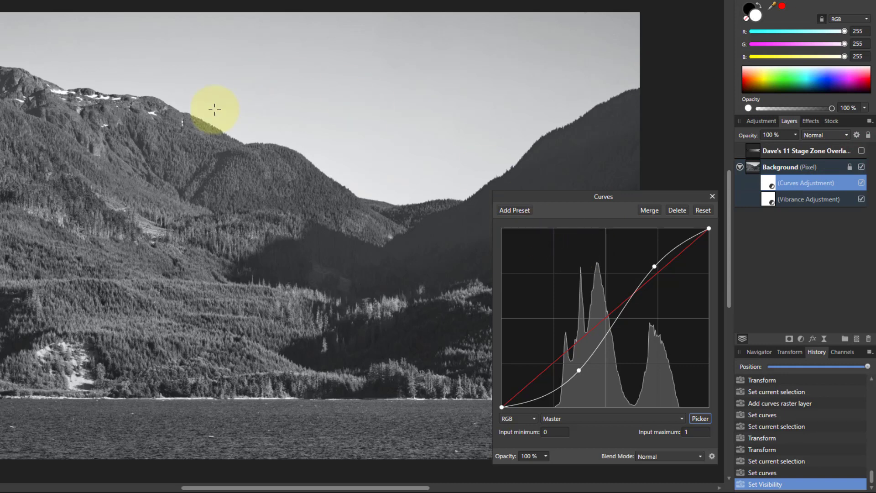
mouse_move(345, 375)
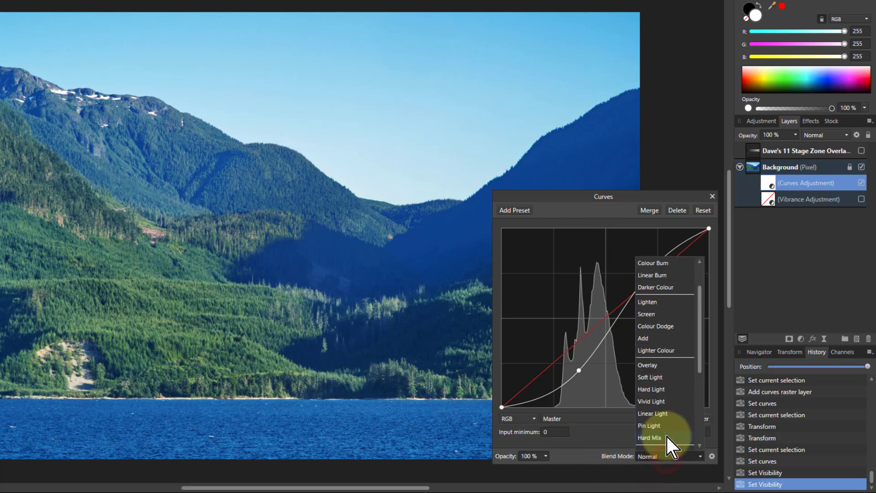
scroll("down", 3)
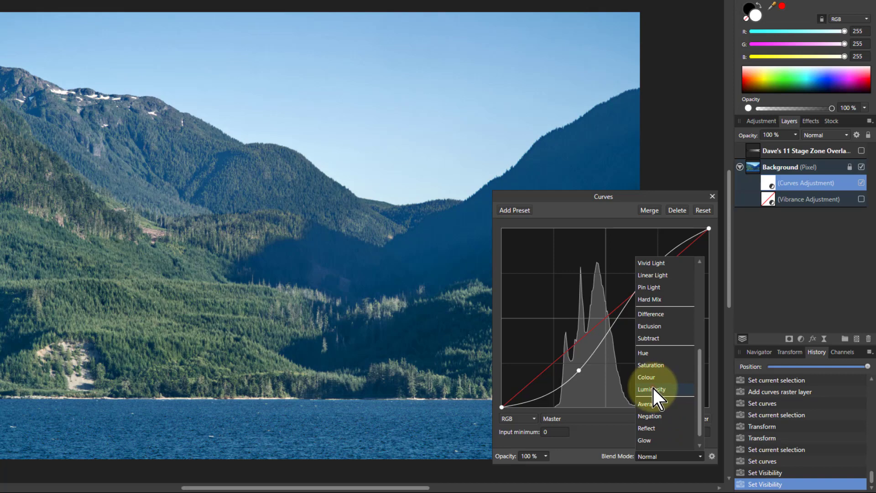
left_click(651, 389)
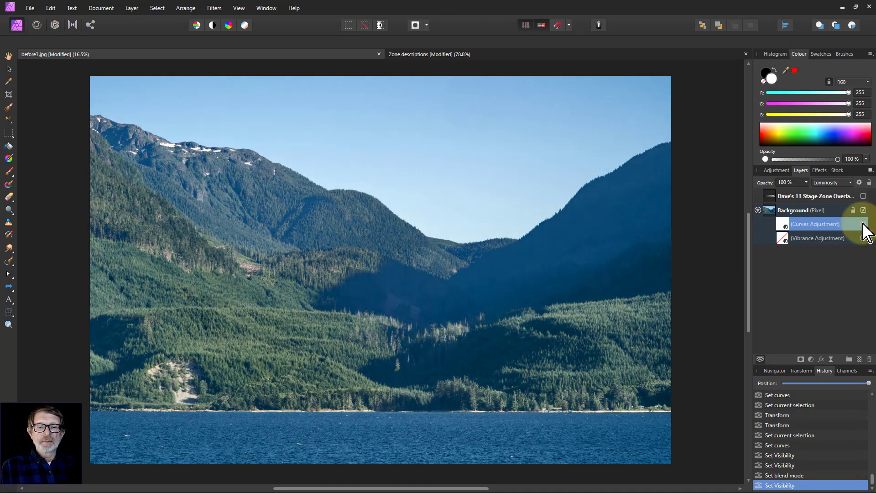
Step: Make Dave's 11 Stage Zone Overlay layer visible again over the corrected photo
left_click(864, 223)
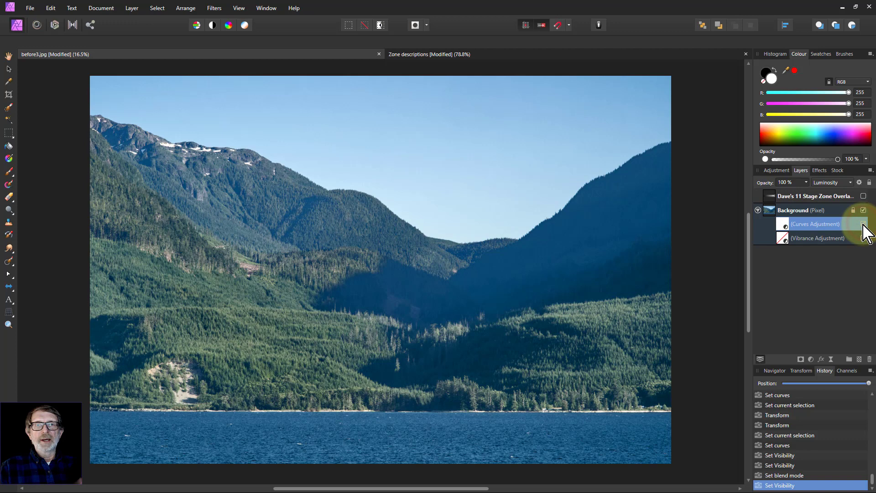
left_click(863, 223)
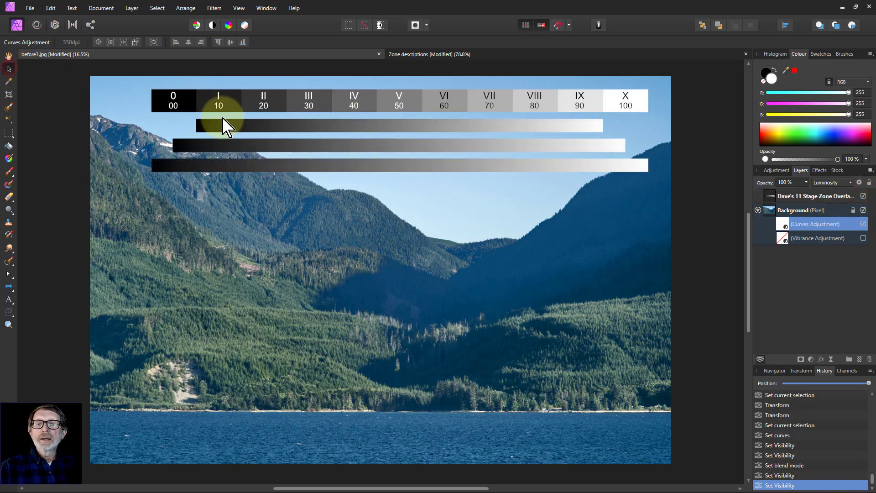
Step: Place Dave's 7 Stage and 5 Stage Zone Overlay files below the 11-stage overlay
left_click(29, 8)
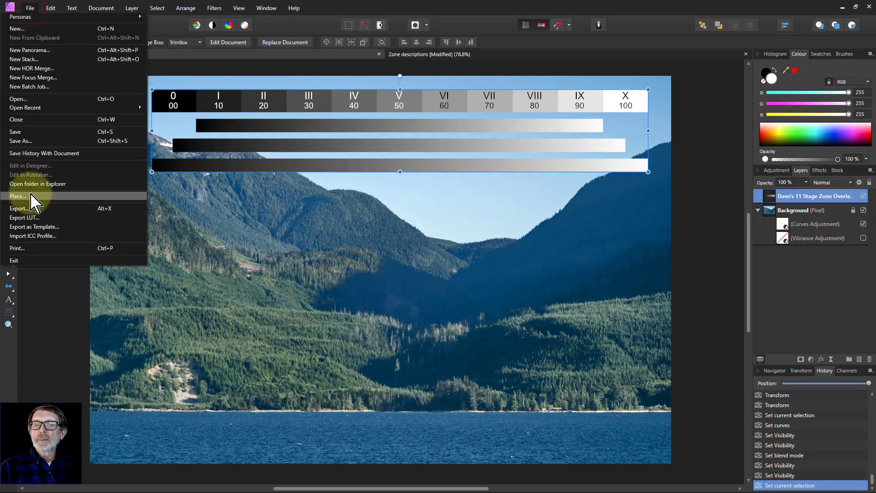
left_click(18, 196)
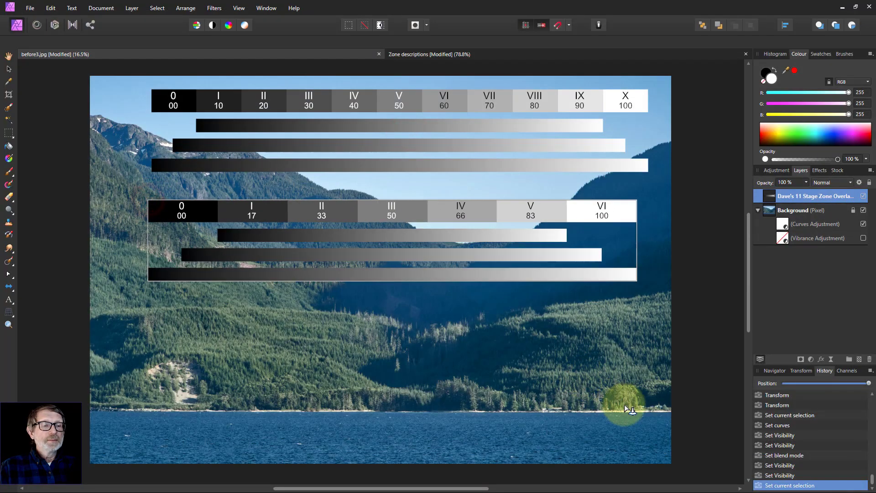
left_click(29, 8)
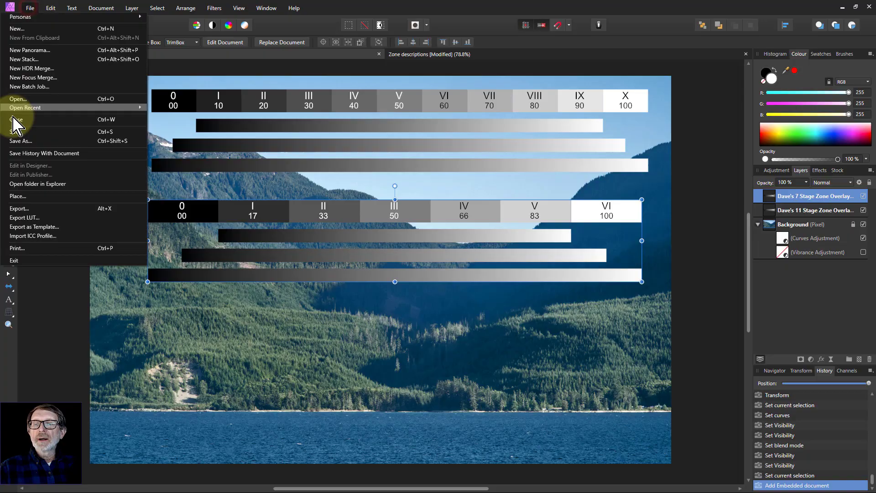
left_click(19, 98)
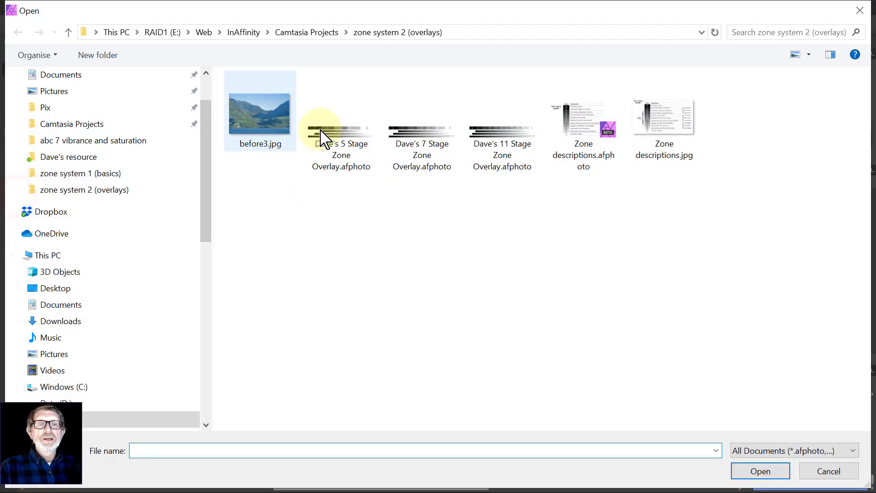
left_click(758, 471)
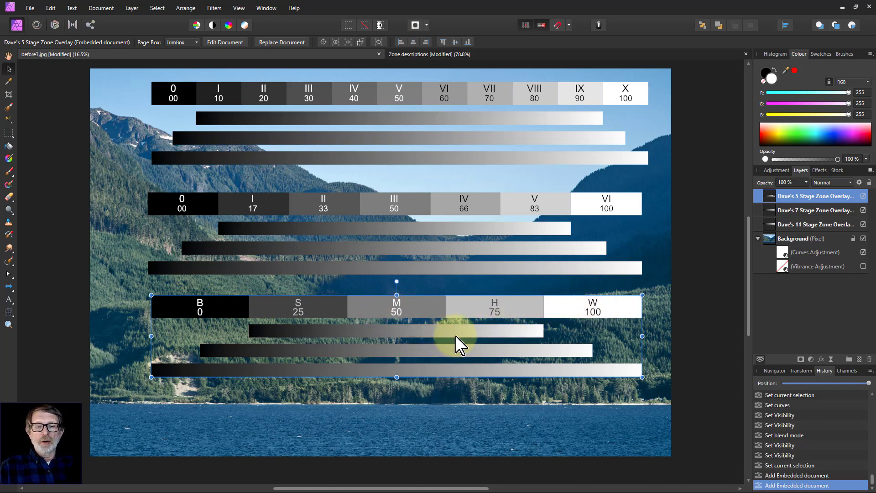
mouse_move(494, 319)
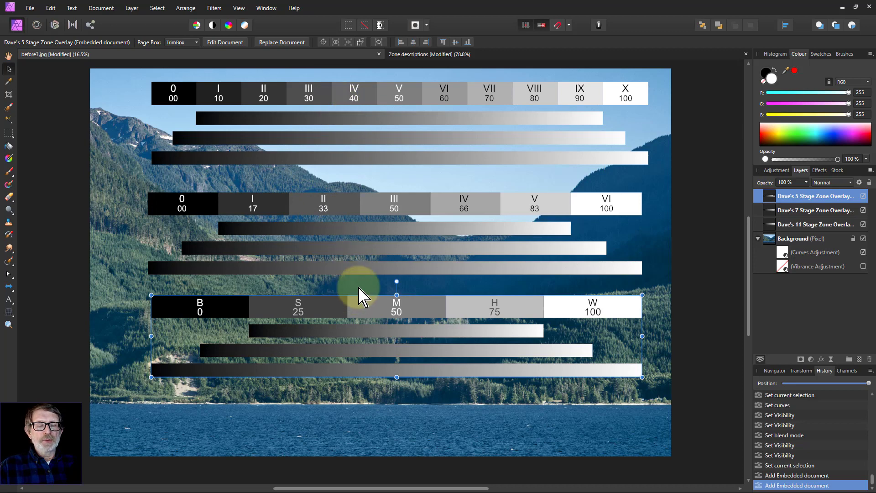
mouse_move(380, 321)
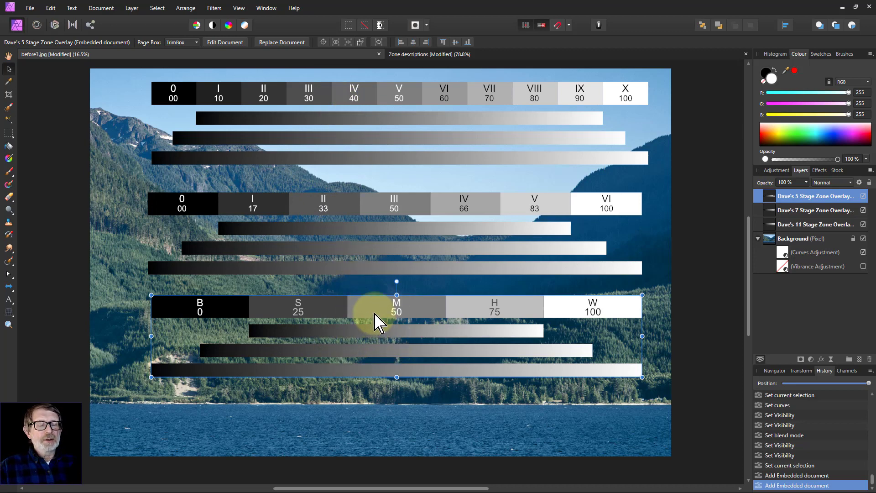
mouse_move(349, 79)
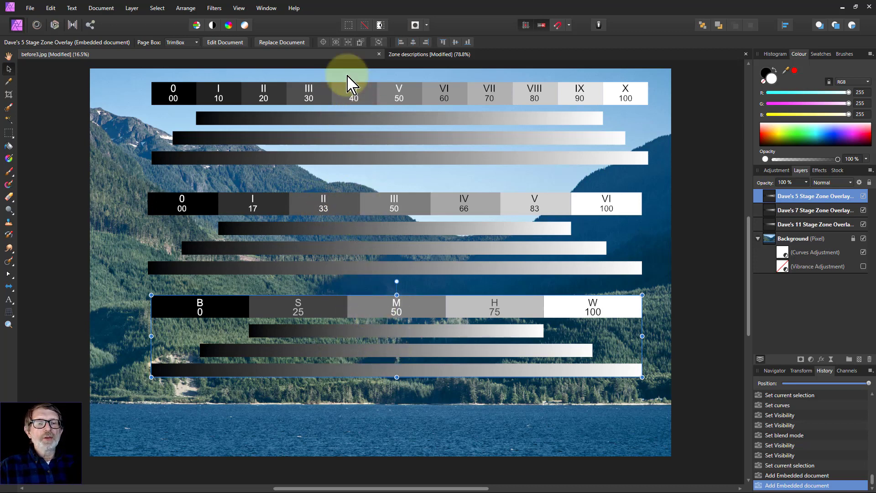
mouse_move(396, 215)
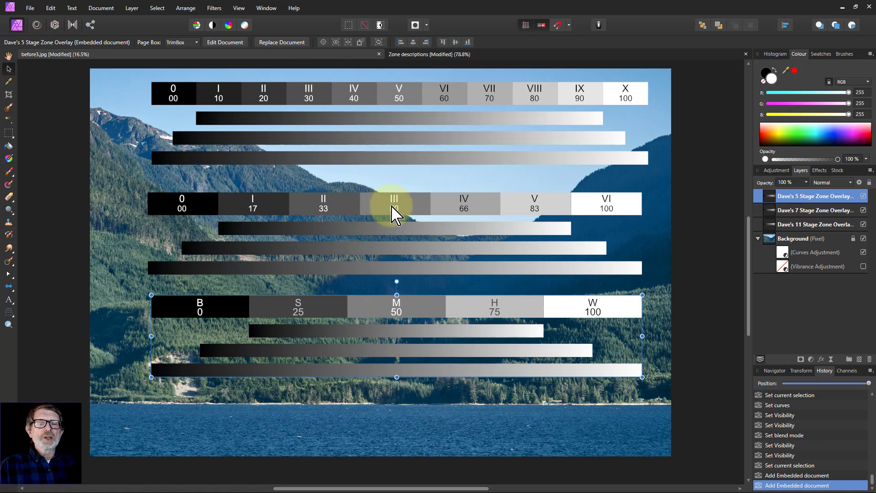
mouse_move(312, 210)
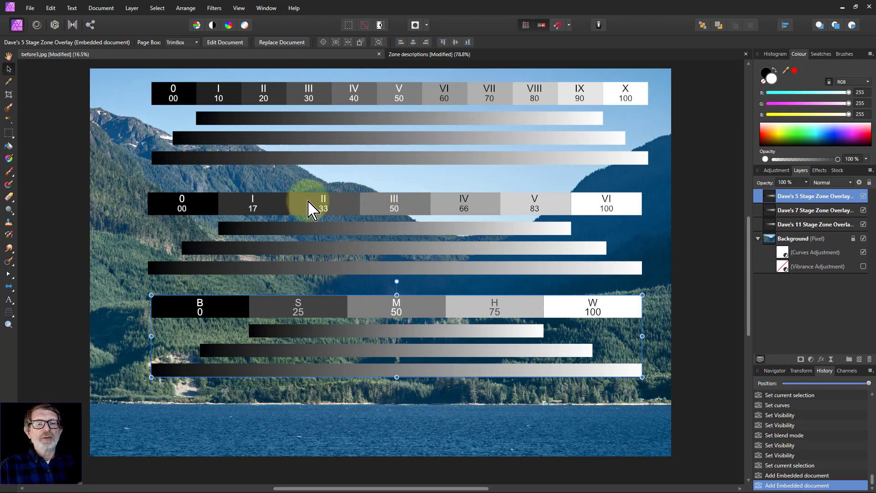
mouse_move(416, 203)
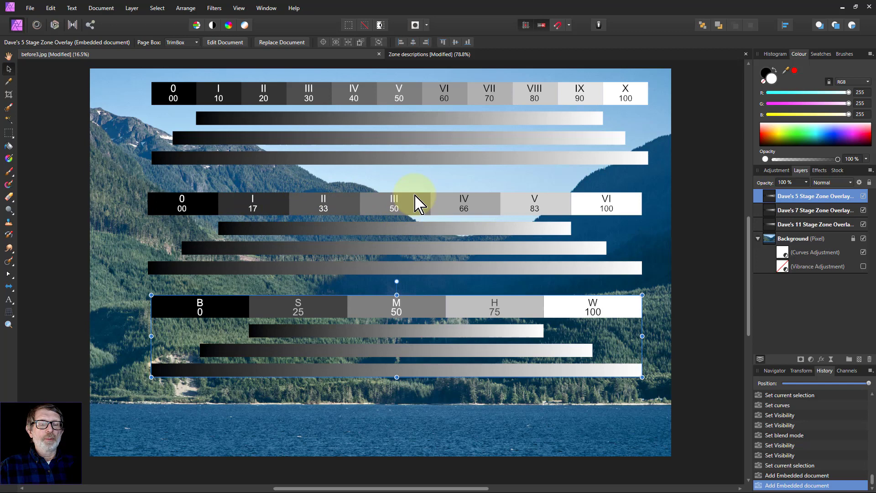
mouse_move(318, 103)
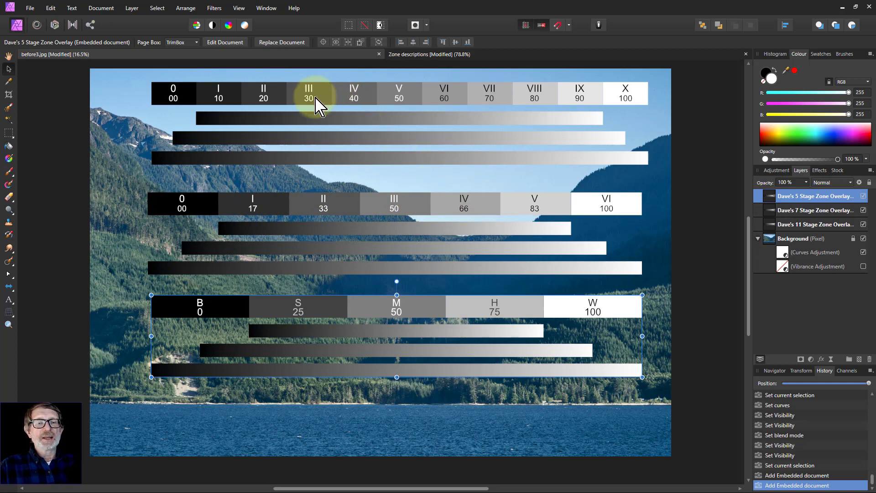
mouse_move(474, 186)
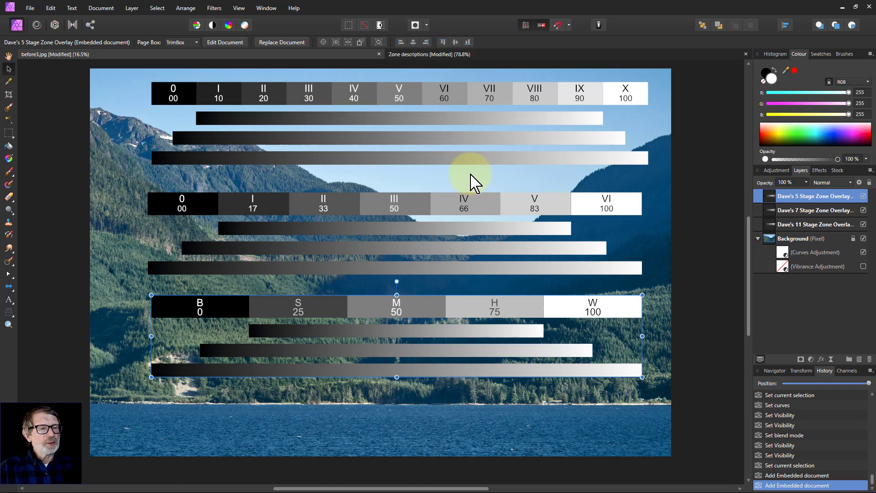
mouse_move(593, 288)
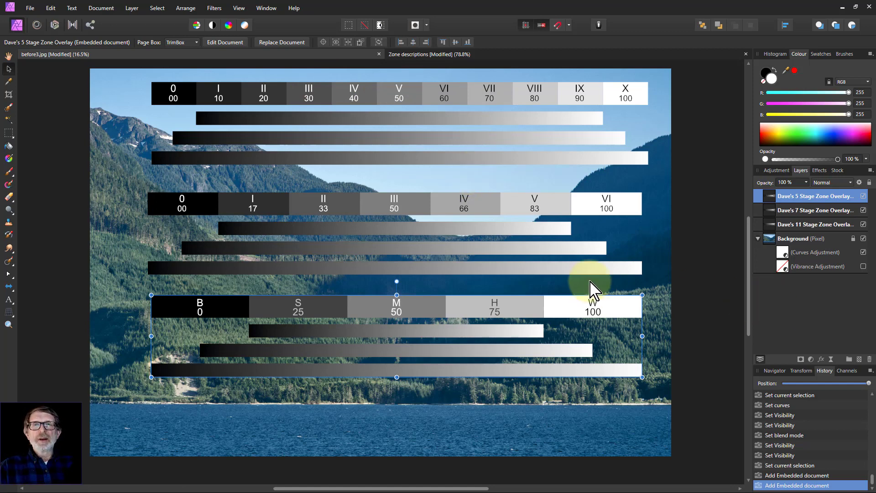
mouse_move(605, 296)
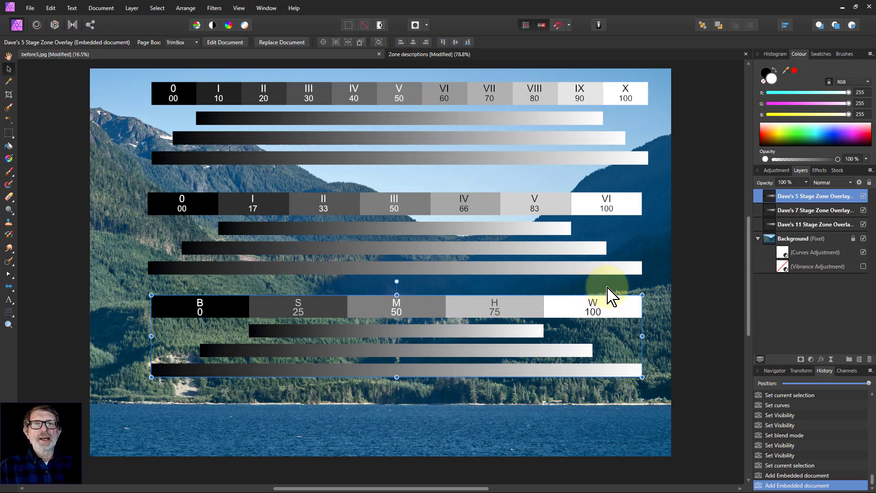
mouse_move(587, 279)
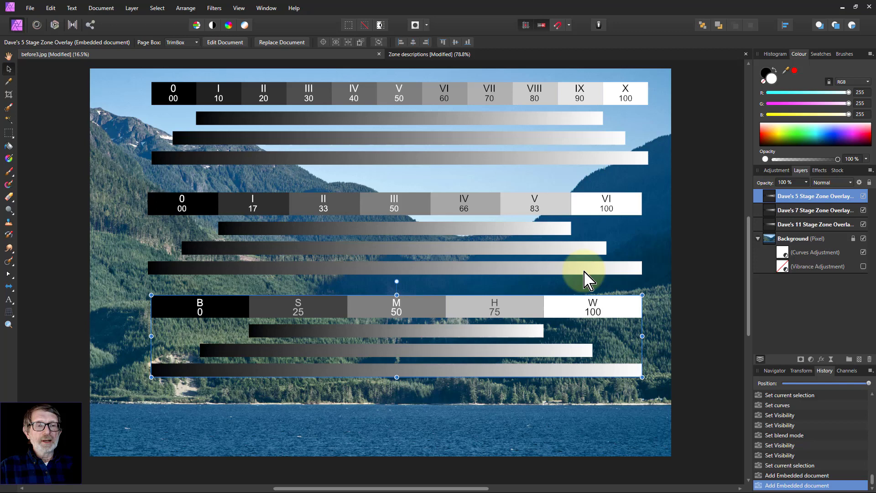
Step: Switch to the Zone descriptions document with the 11-zone system table
left_click(429, 53)
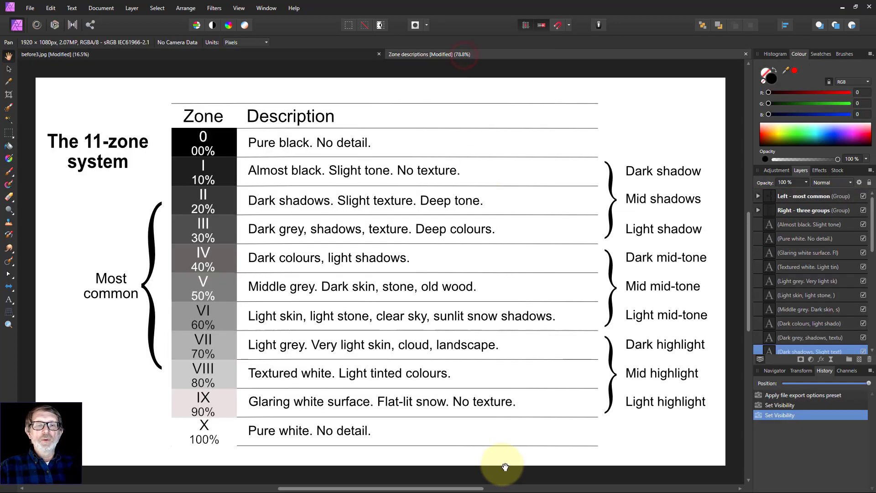